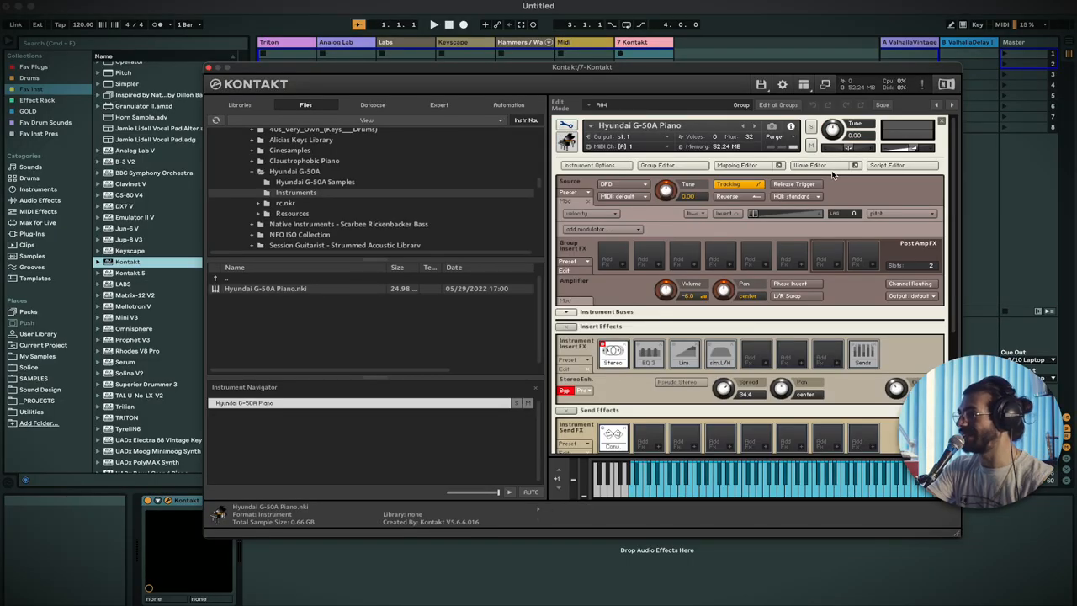
pyautogui.moveTo(744, 165)
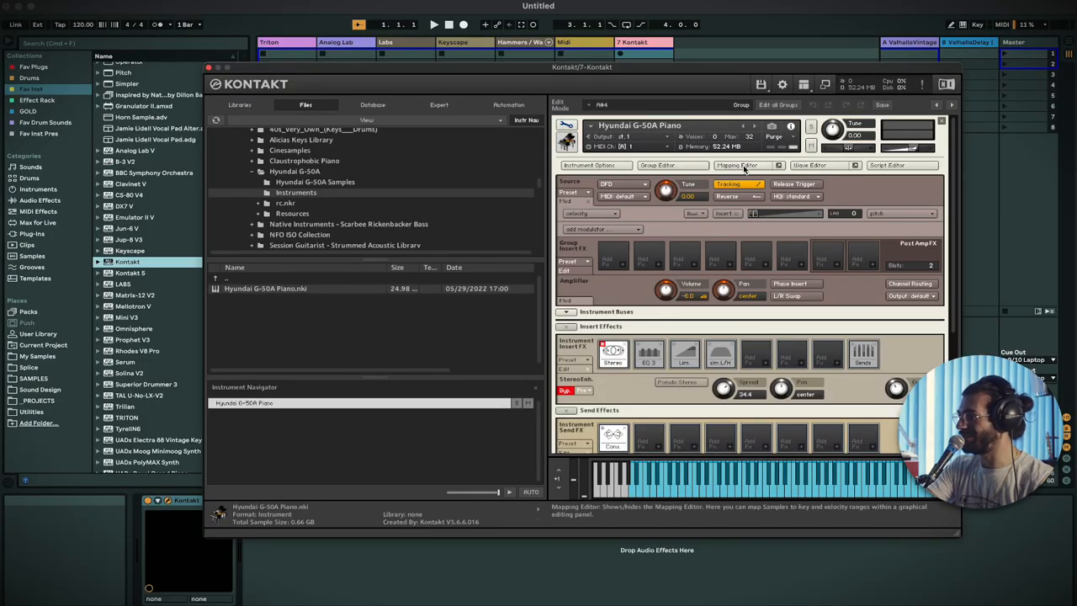
# Show the Mapping Editor for the Hyundai G-50A Piano's key and velocity zones
pyautogui.click(738, 165)
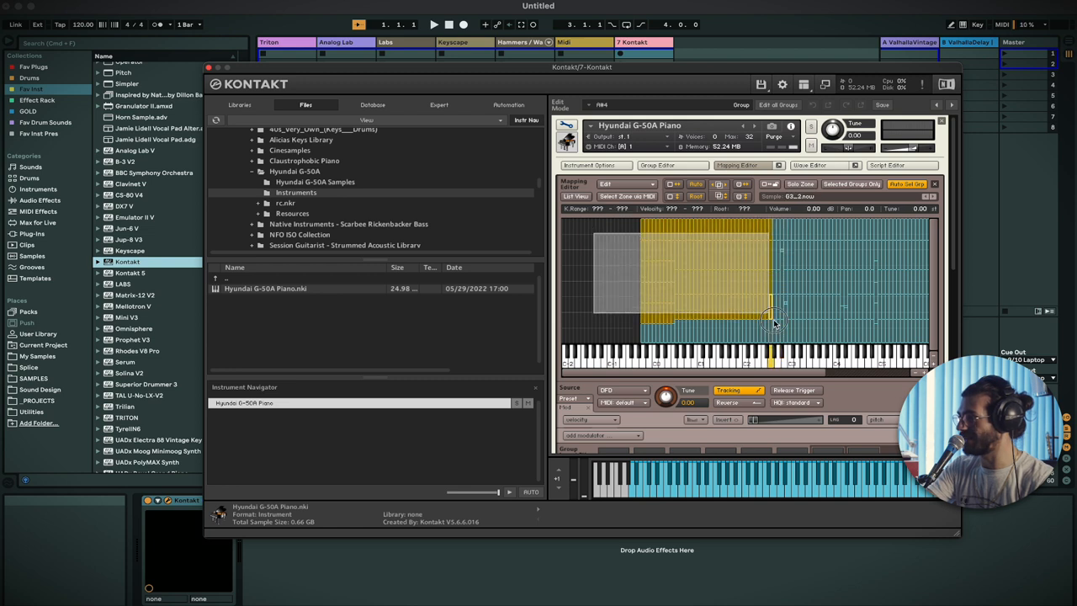